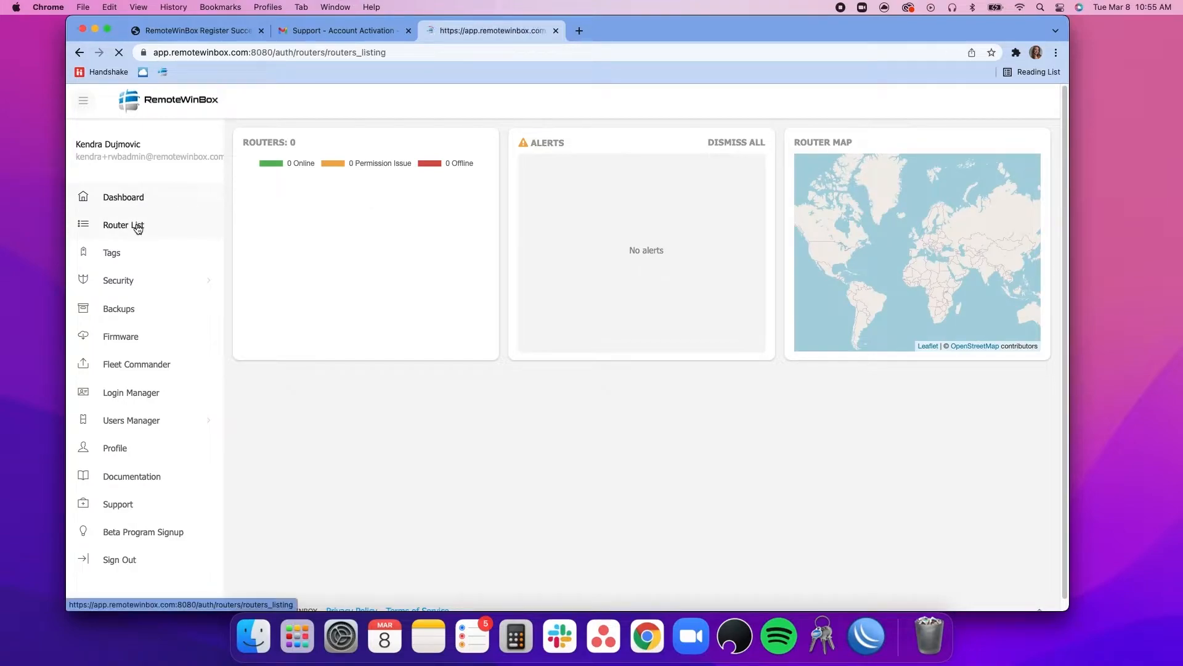
# Step: Begin a new router entry with the nickname 'Kendra's Router', leaving other settings at defaults
pyautogui.click(123, 224)
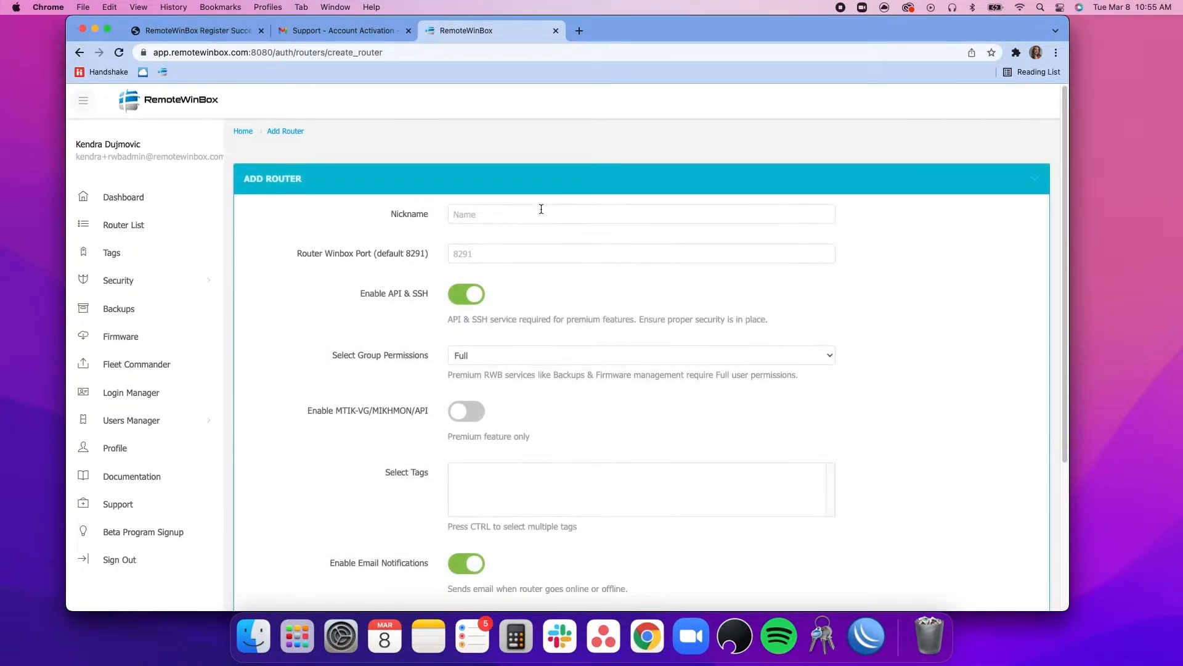
pyautogui.write('Ke')
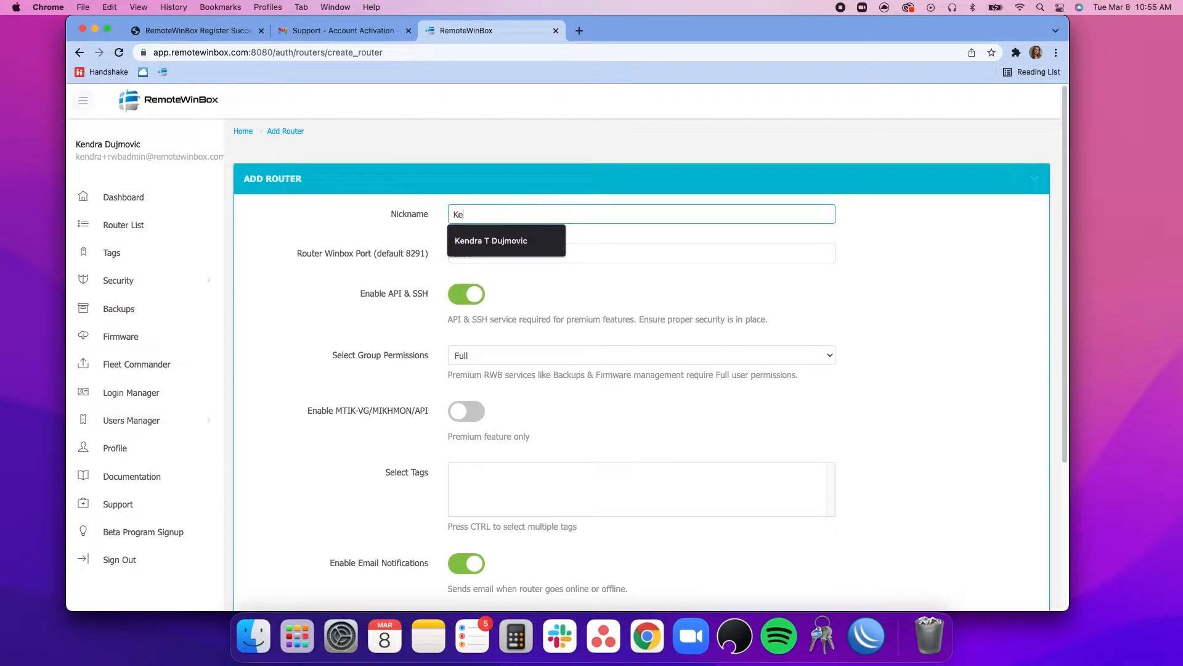
pyautogui.write("Kendra's Rou")
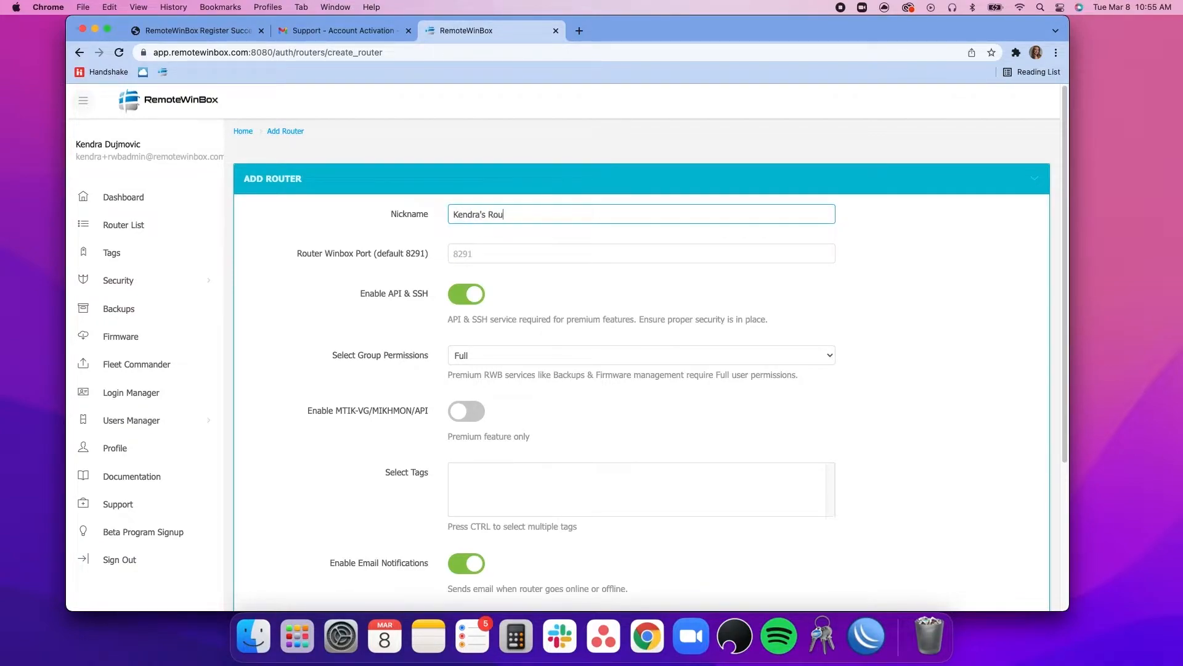
pyautogui.write('ter')
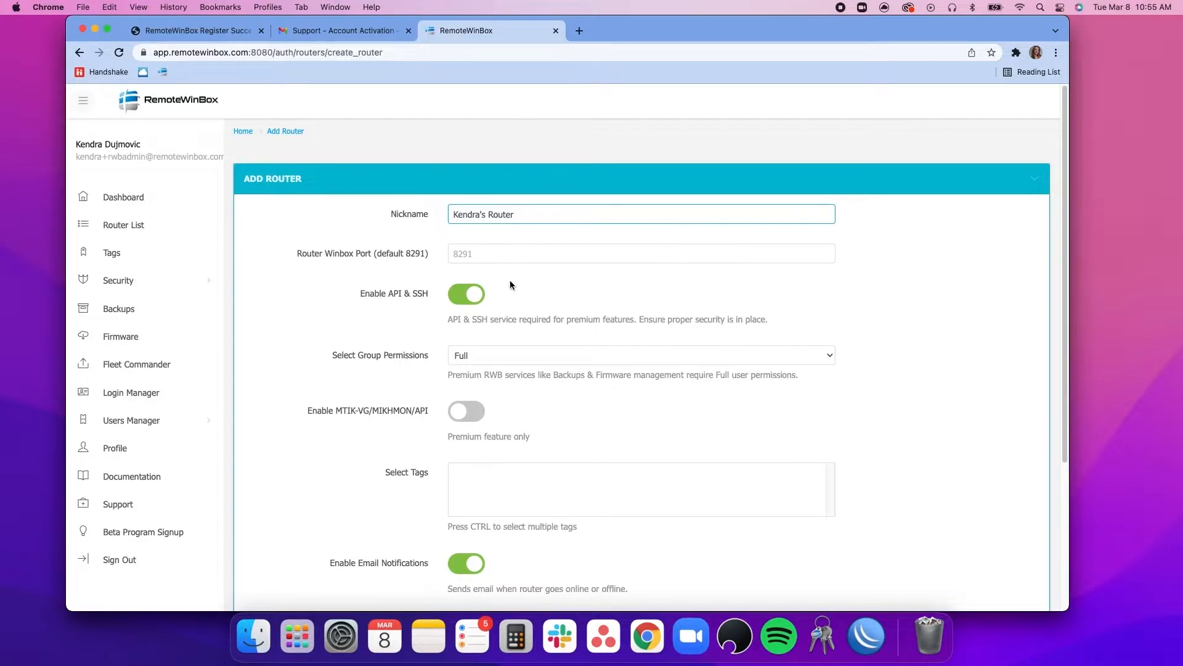
pyautogui.moveTo(501, 398)
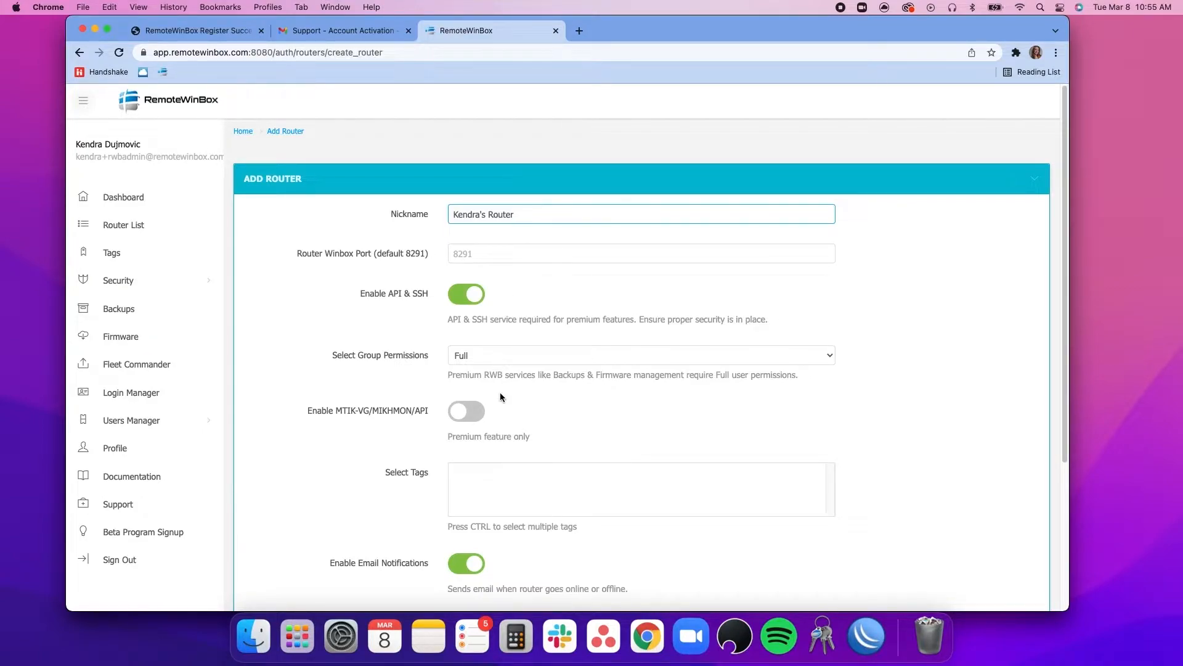
pyautogui.scroll(-3)
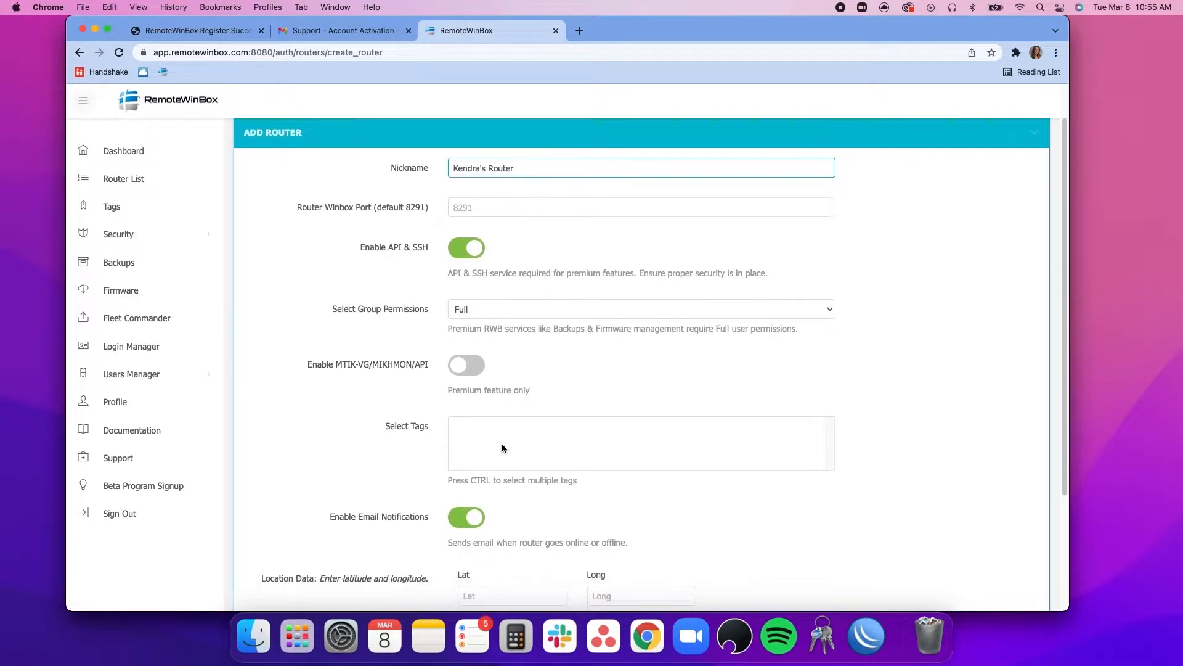
pyautogui.scroll(-3)
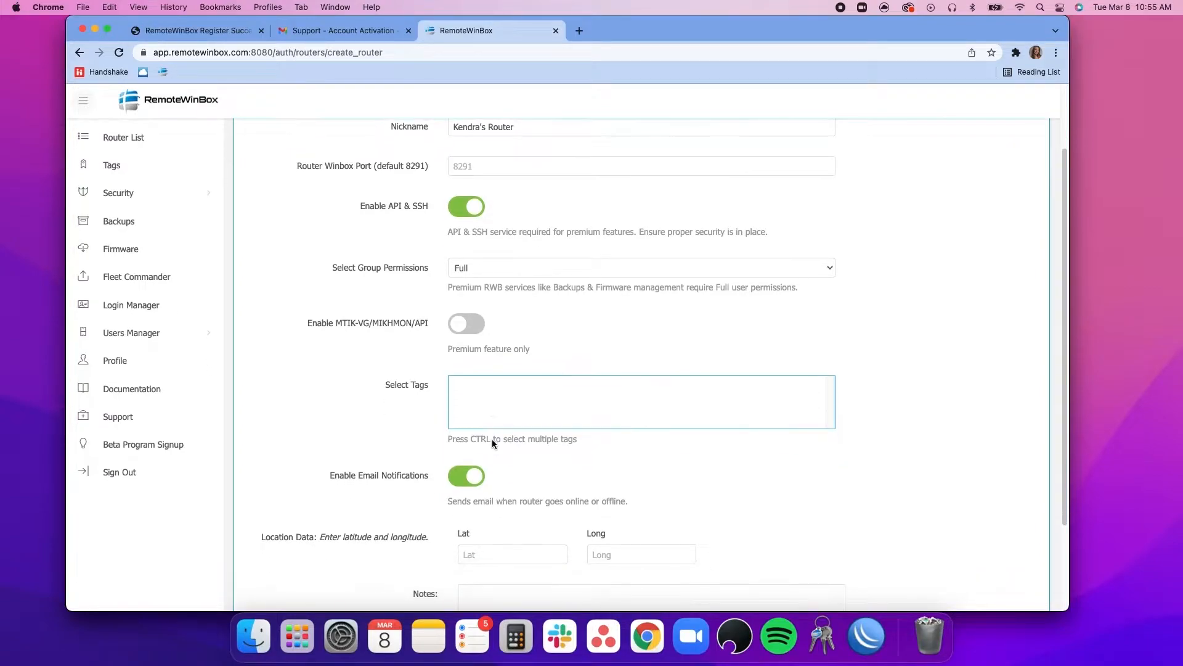
pyautogui.scroll(-3)
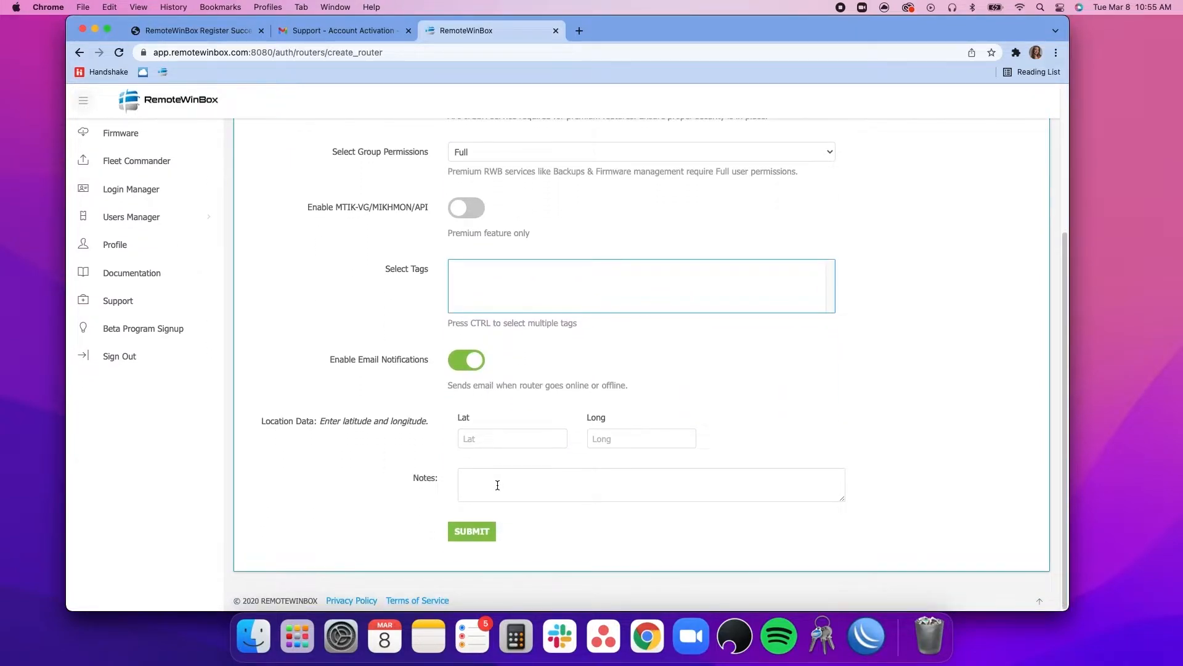
# Step: Submit Kendra's Router, copy its generated Router Config script, and launch WinBox
pyautogui.click(471, 531)
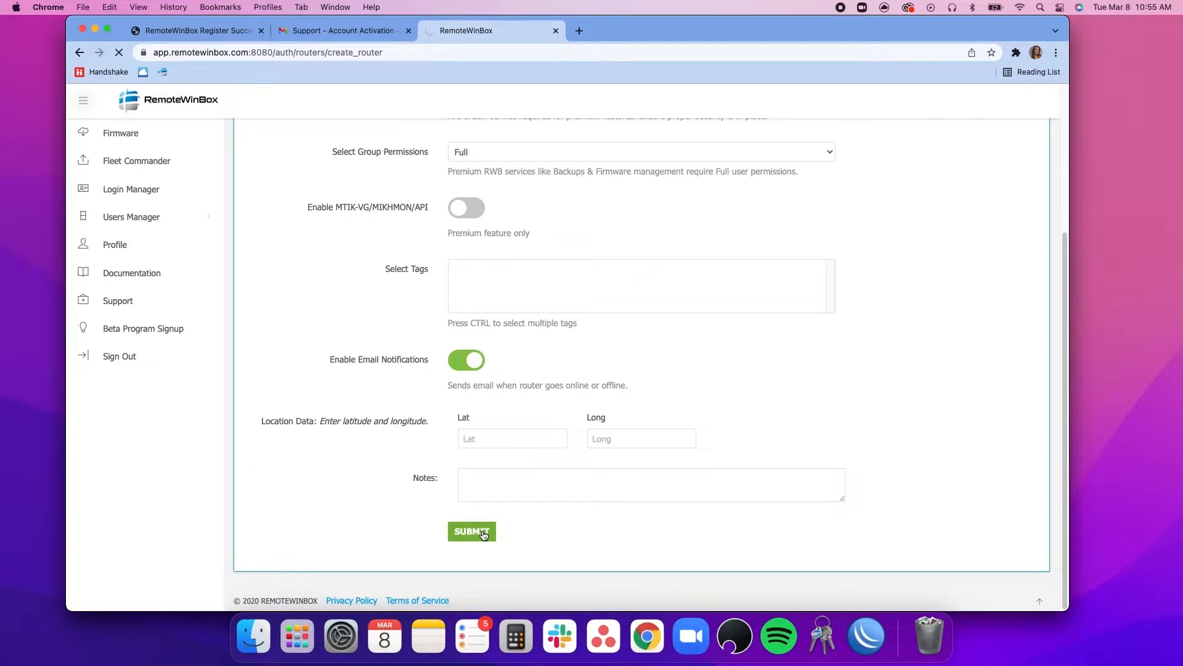
pyautogui.click(472, 531)
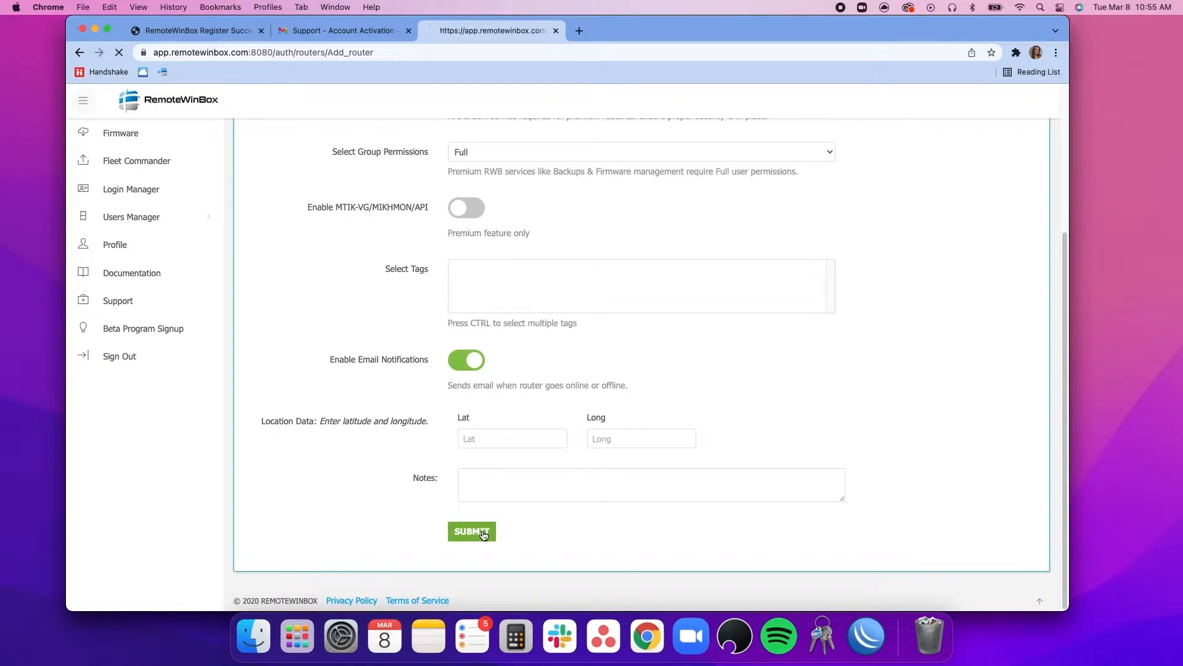
pyautogui.click(473, 530)
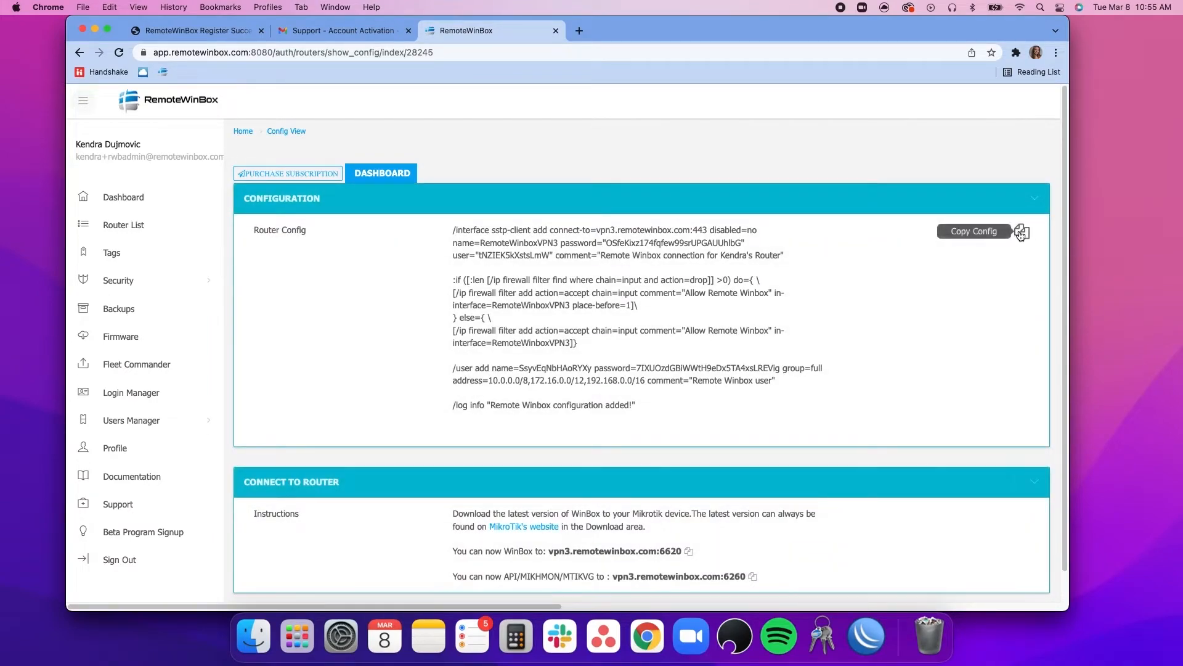
pyautogui.click(1021, 232)
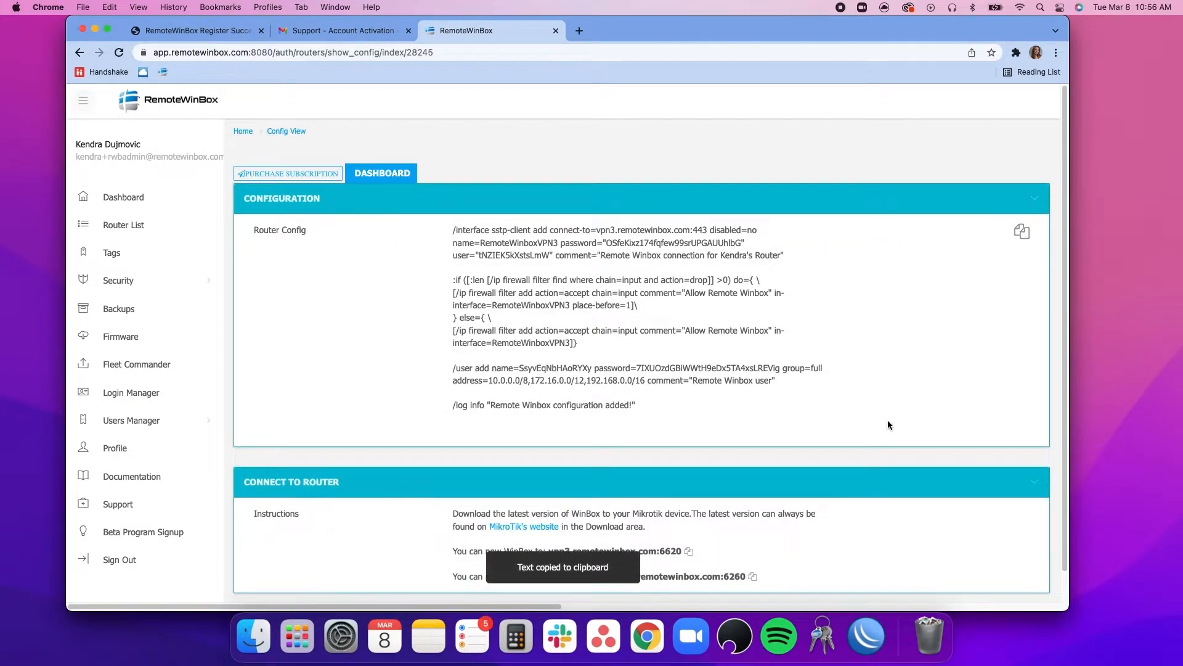
pyautogui.click(865, 636)
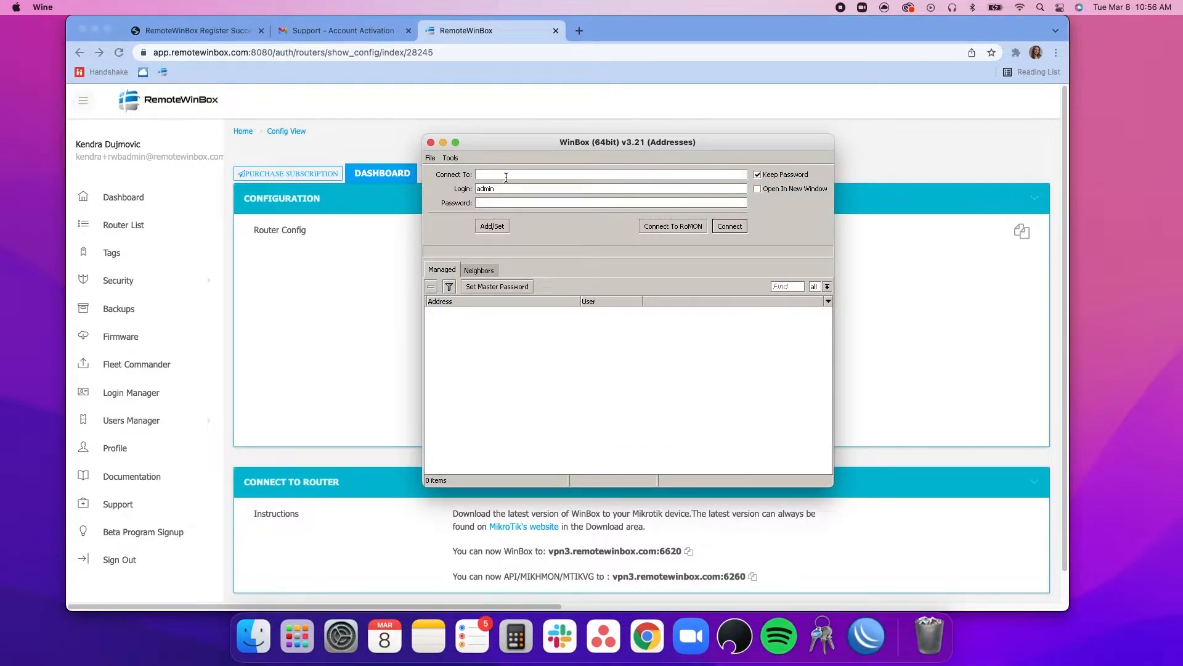
# Step: Connect WinBox to 192.168.88.1, accept the default configuration notice, and start a new terminal
pyautogui.write('192.168.88.1')
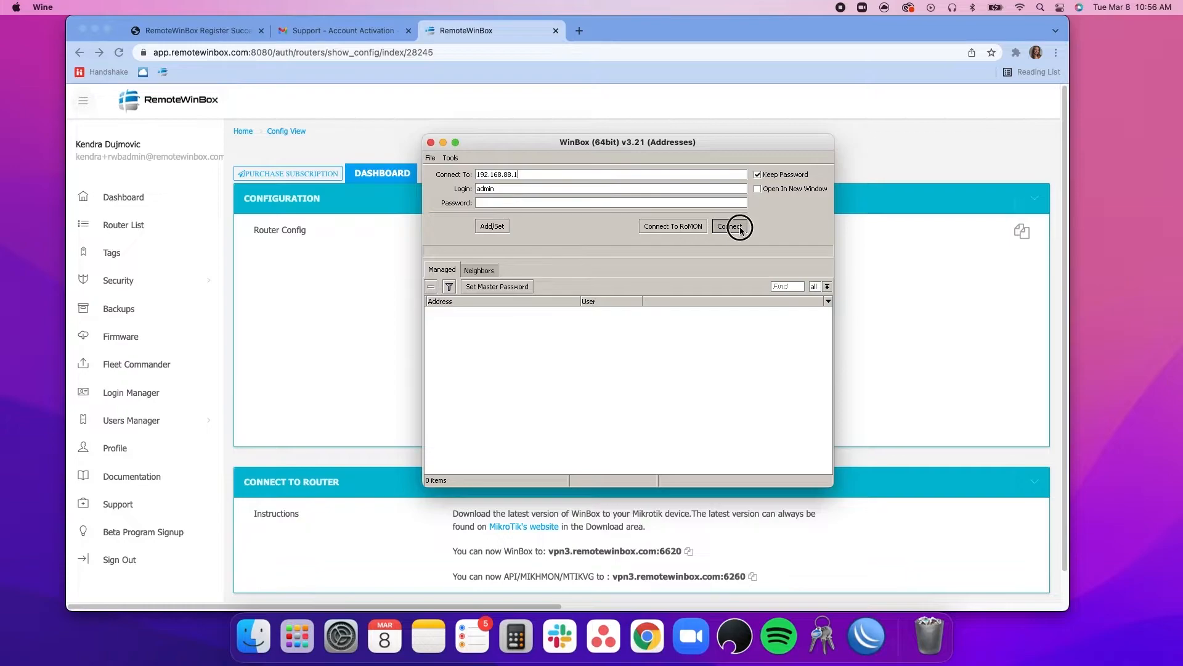
pyautogui.click(729, 227)
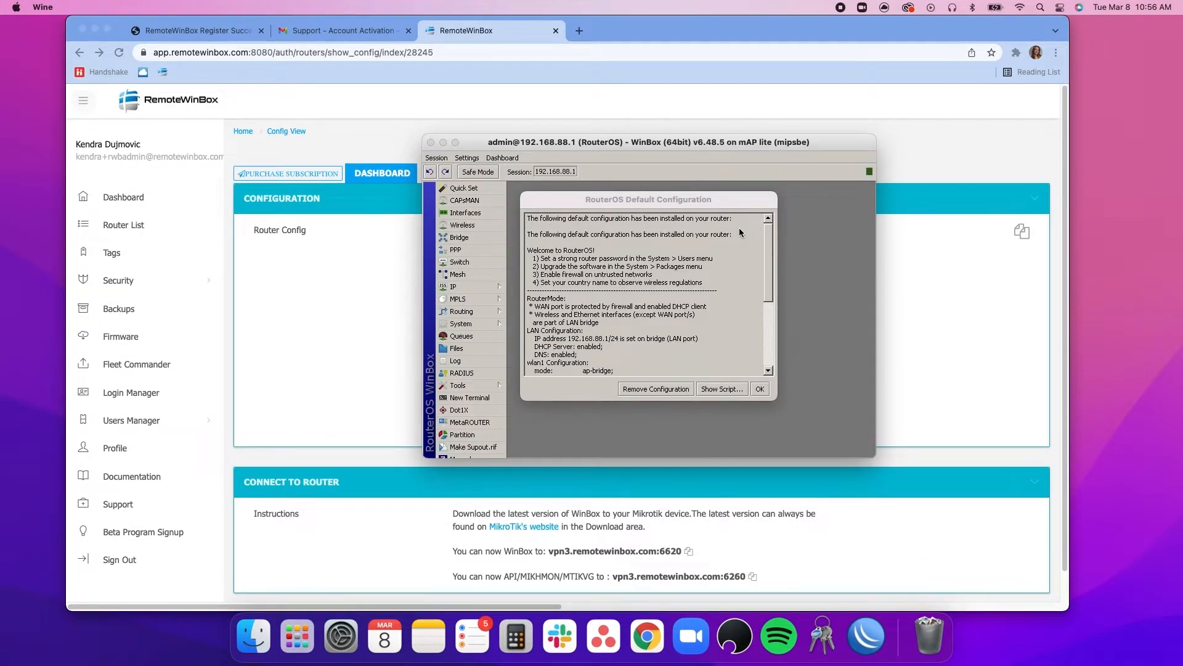
pyautogui.click(759, 388)
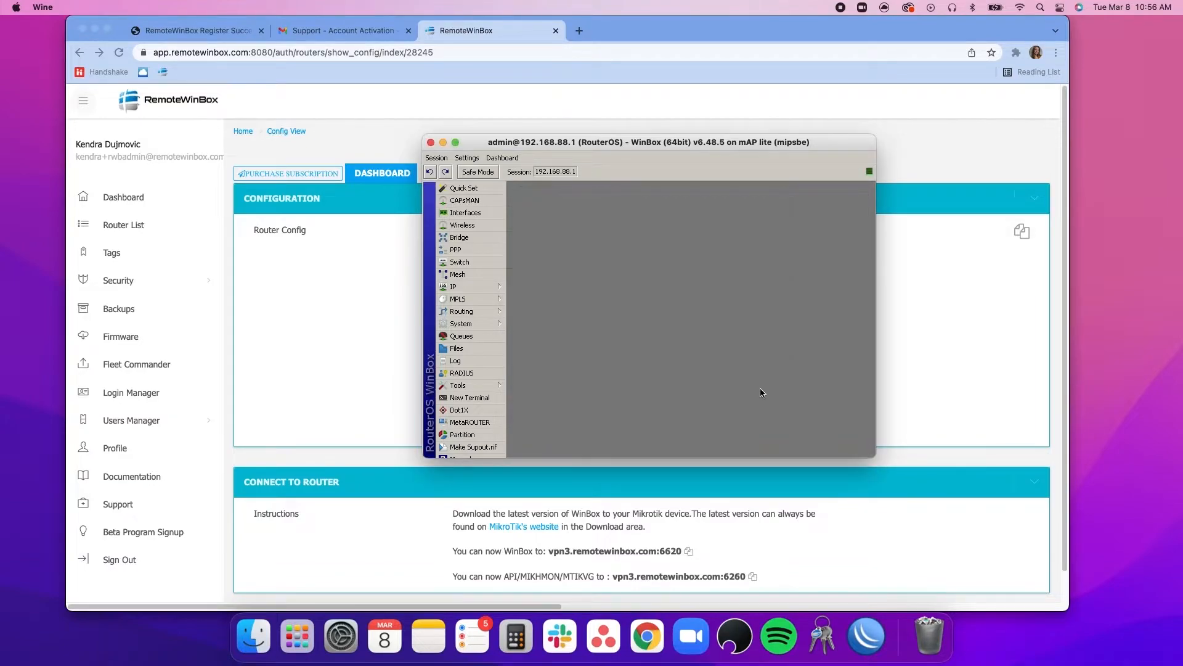
pyautogui.click(470, 398)
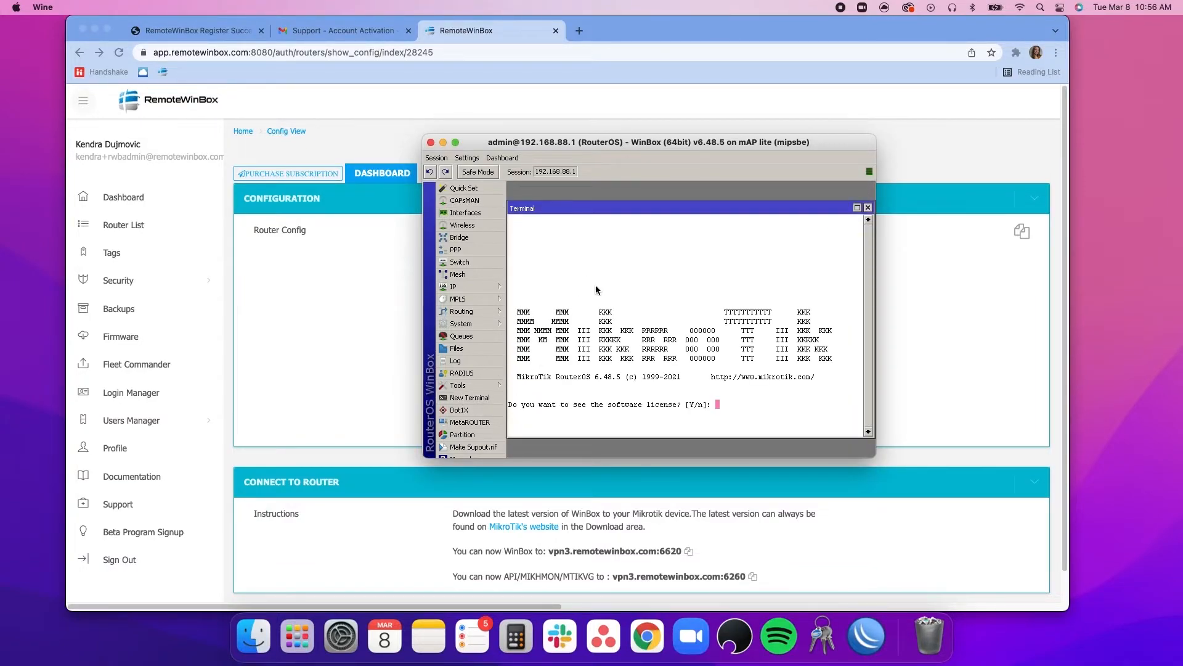
pyautogui.moveTo(739, 463)
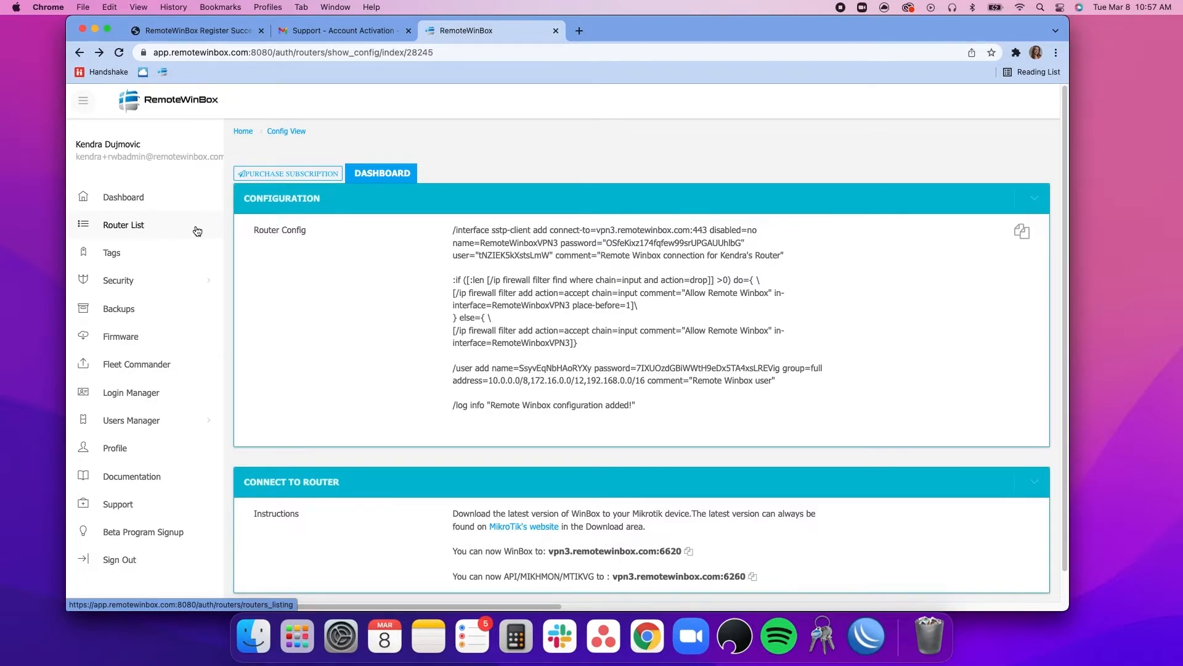
# Step: Return to the router list and refresh it so Kendra's Router appears online
pyautogui.click(123, 224)
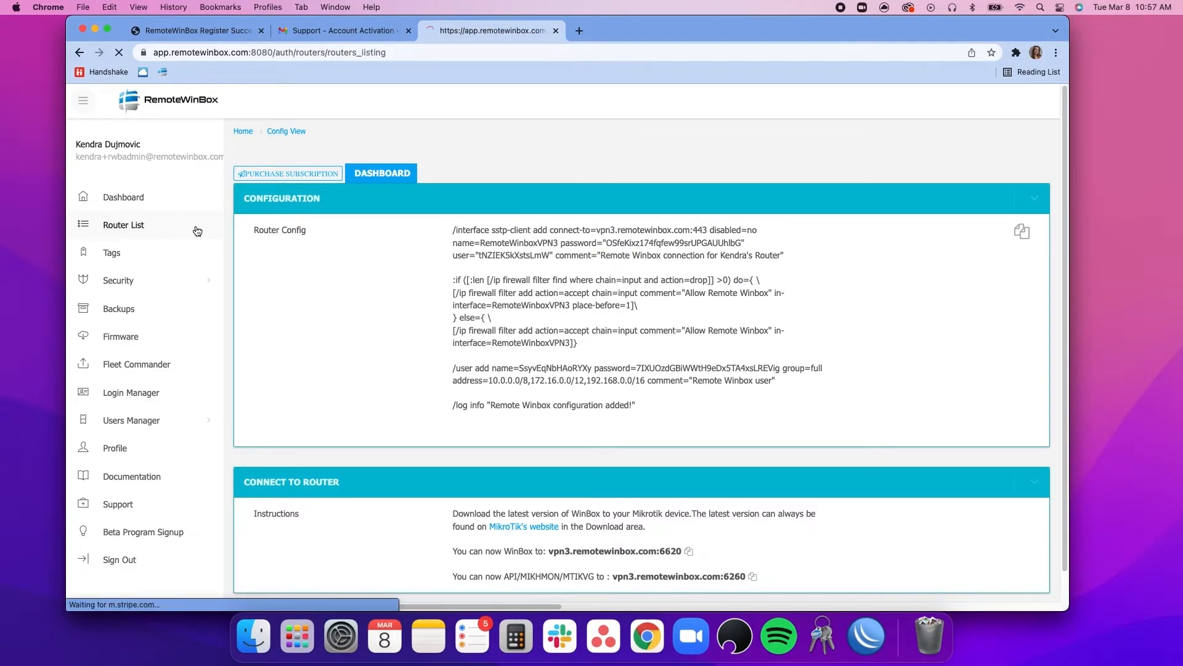
pyautogui.click(123, 225)
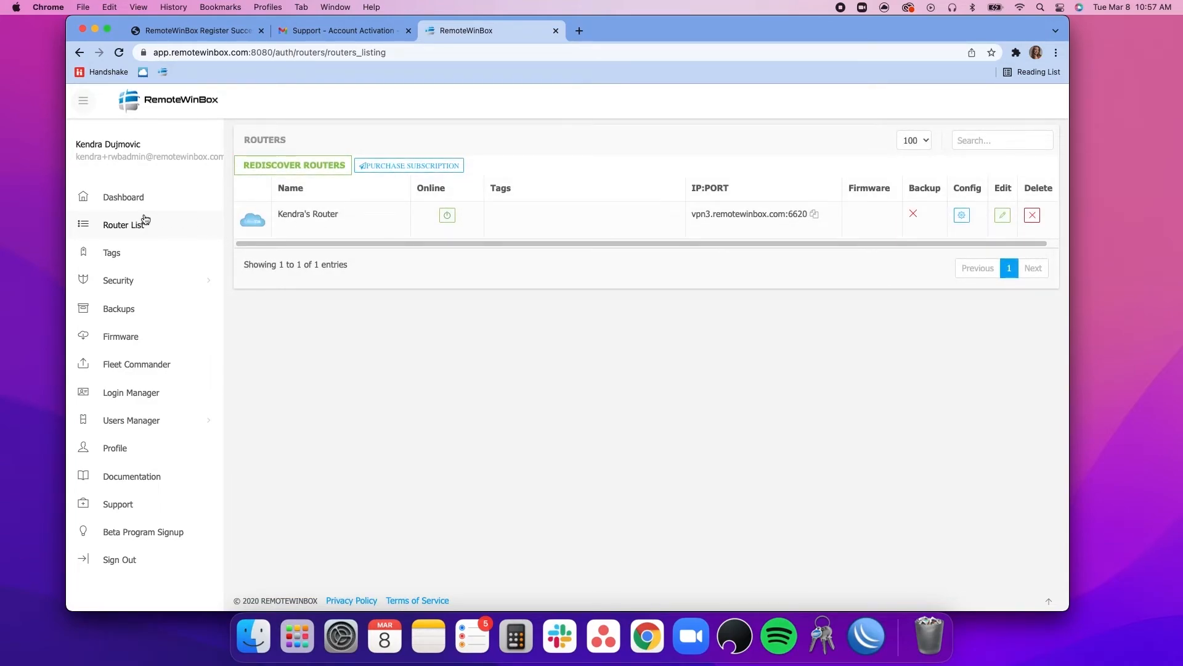
pyautogui.click(123, 225)
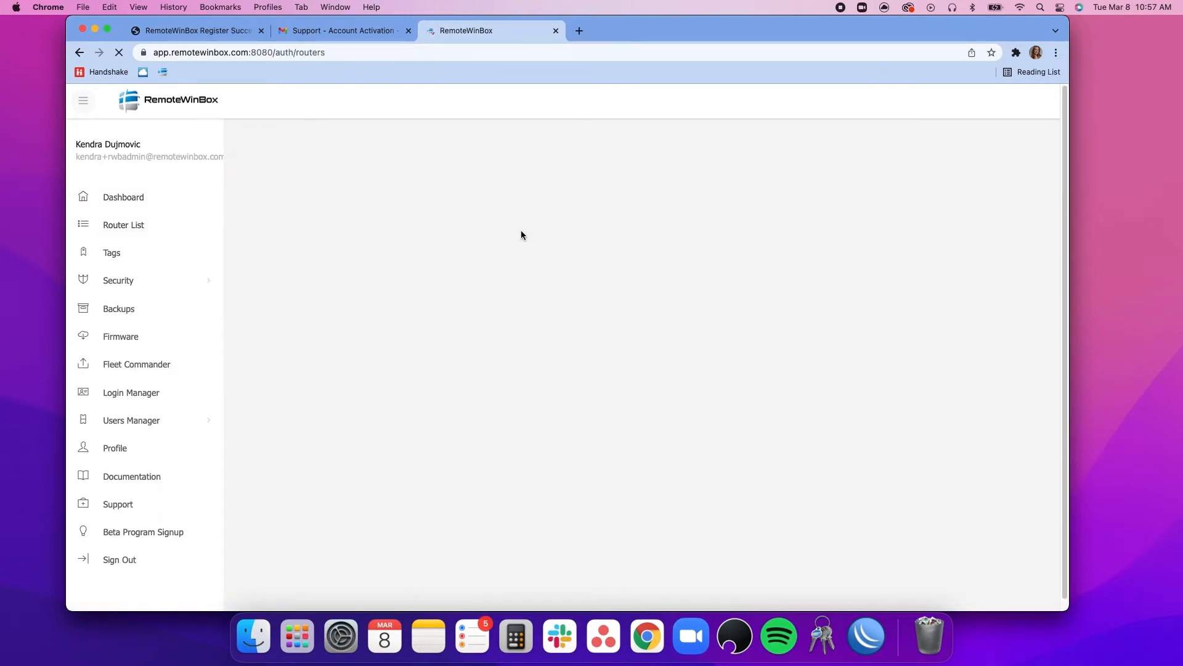